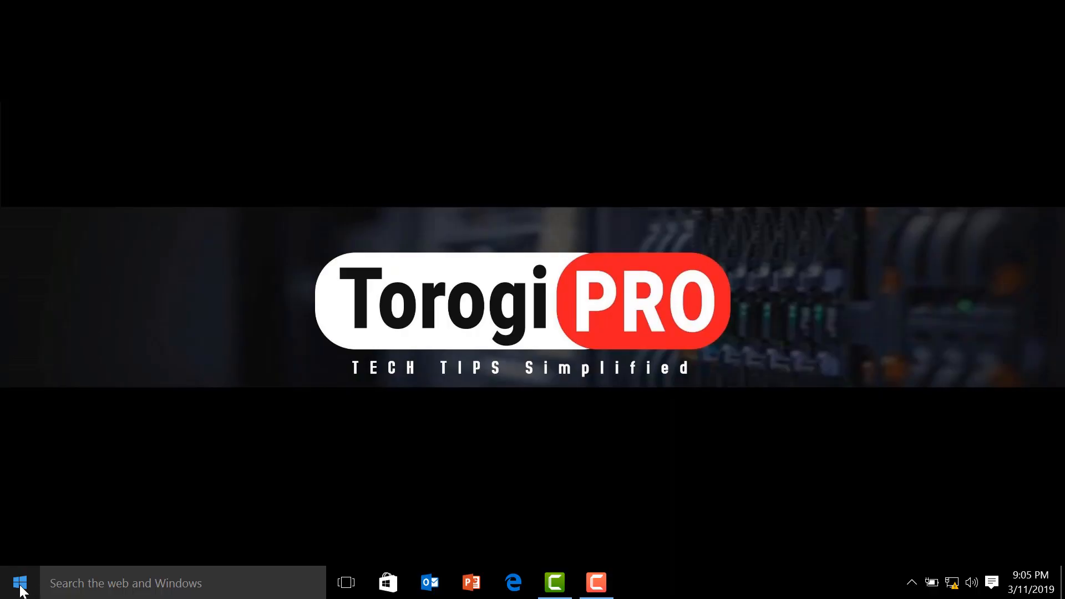
# - Bring up This PC in File Explorer showing Local Disk C: and the two 1.81 TB USB drives
pyautogui.click(19, 582)
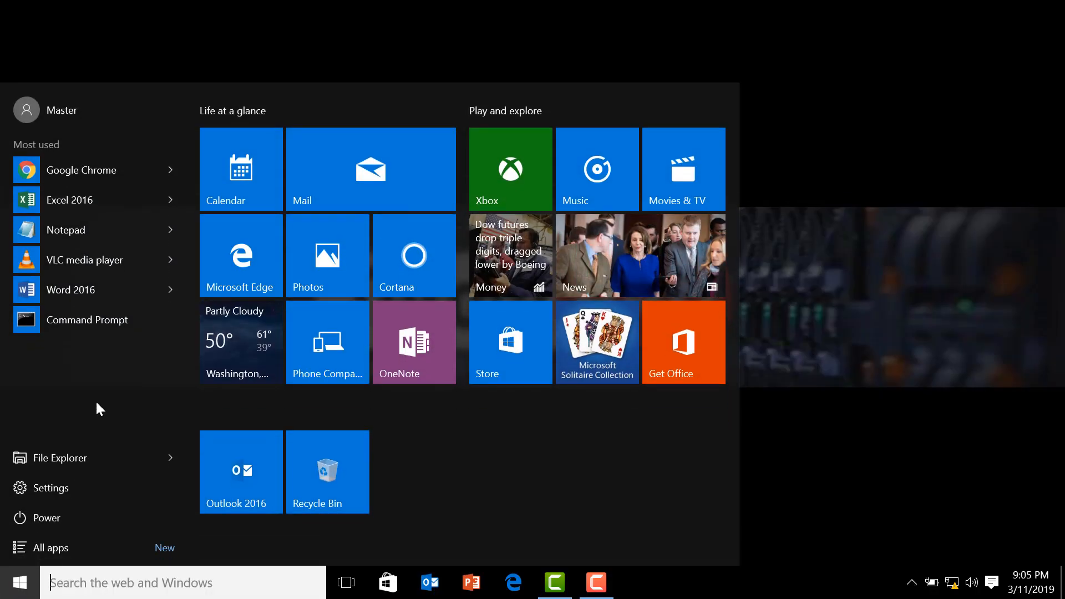
pyautogui.click(59, 456)
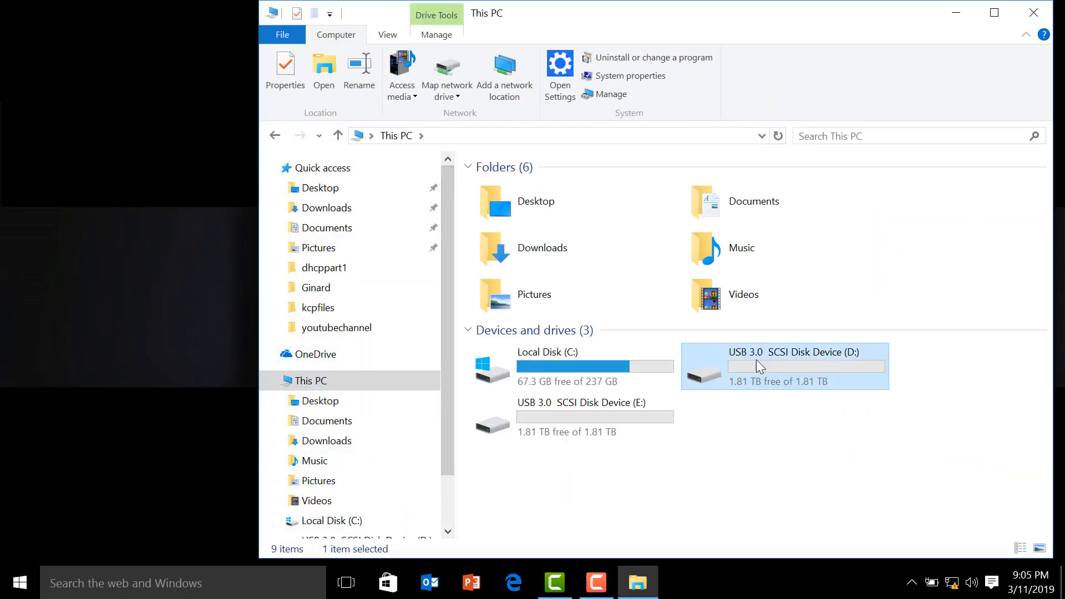
pyautogui.click(580, 418)
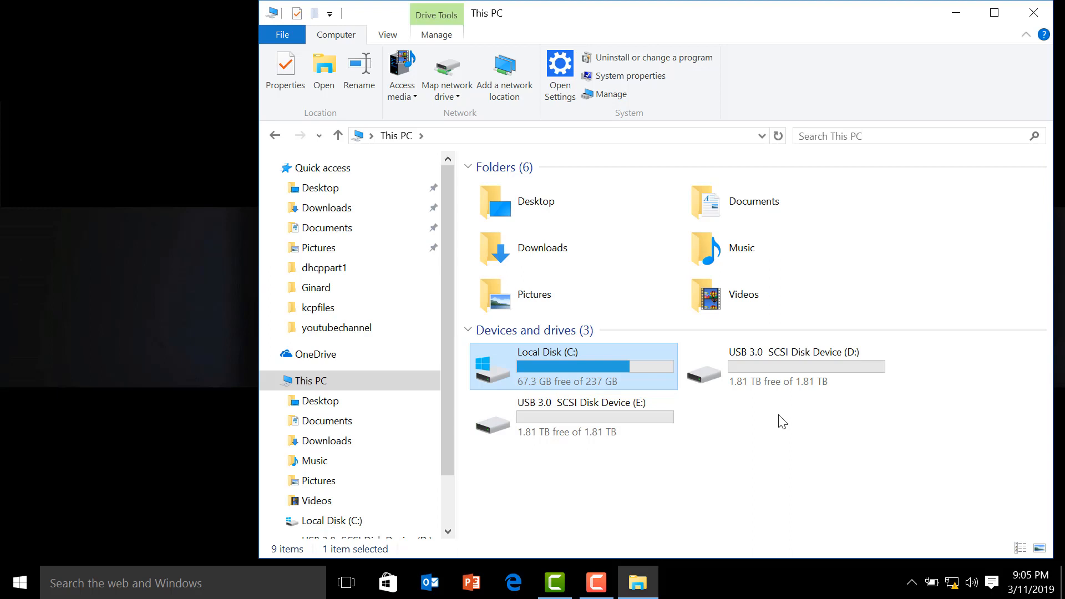
pyautogui.moveTo(573, 295)
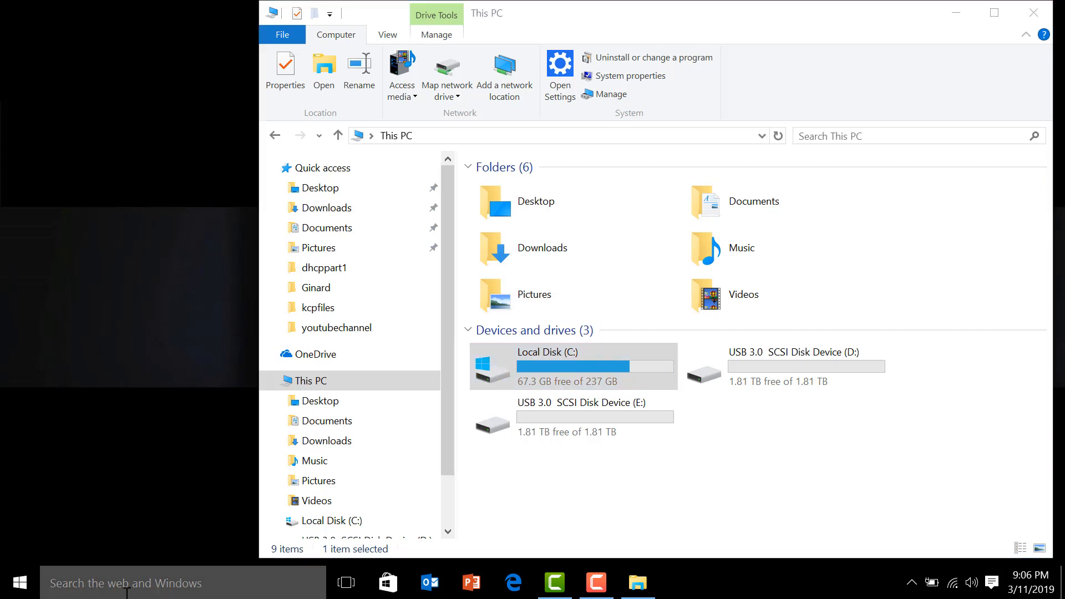
# - Launch Storage Spaces from Start search and begin creating a new pool and storage space
pyautogui.write('torage')
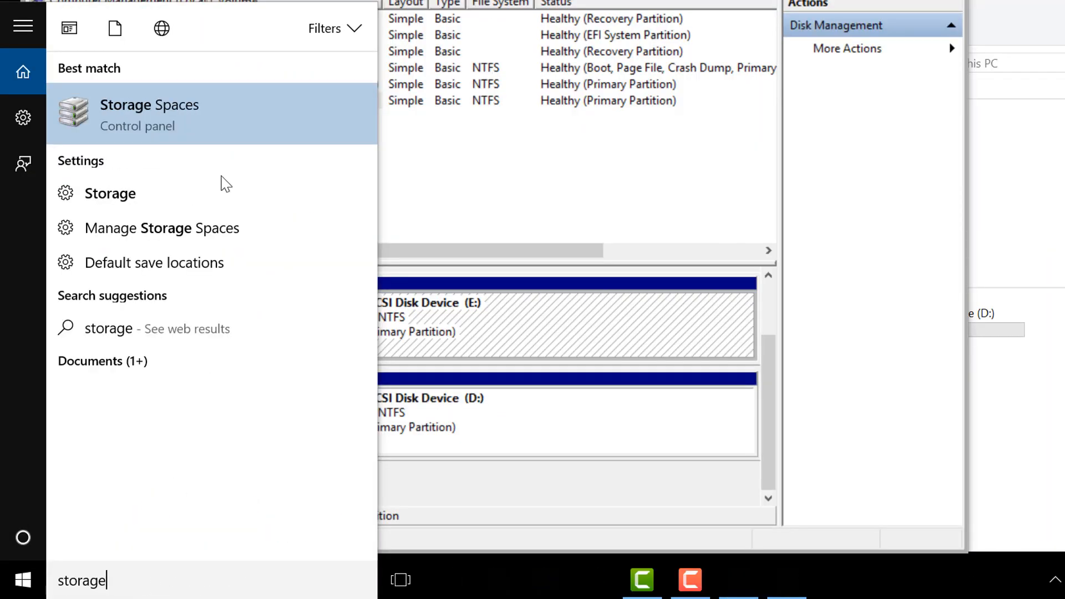
pyautogui.click(149, 115)
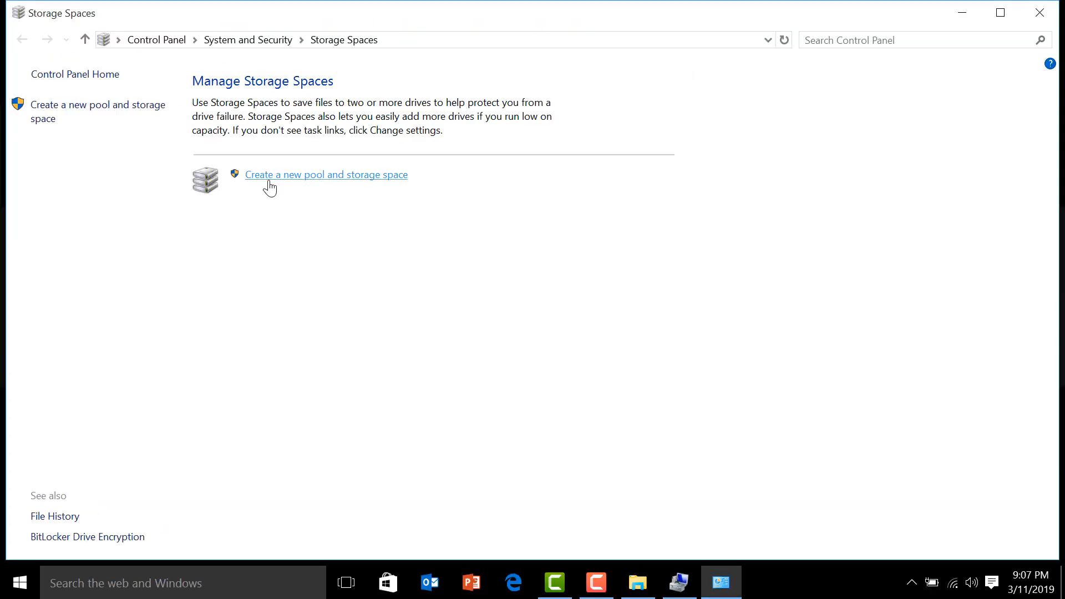
pyautogui.moveTo(299, 185)
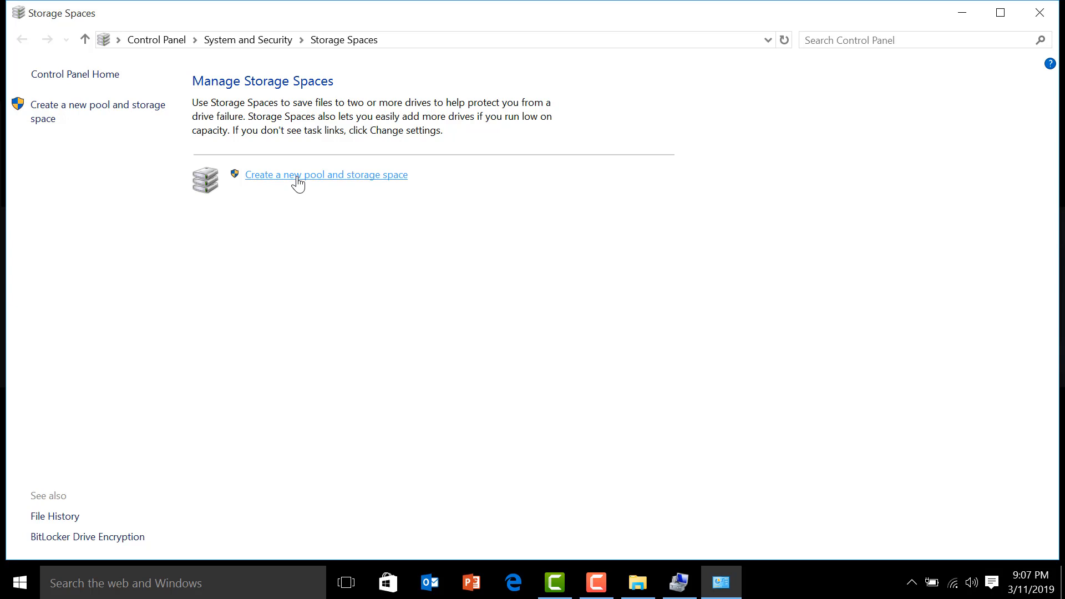
pyautogui.click(326, 174)
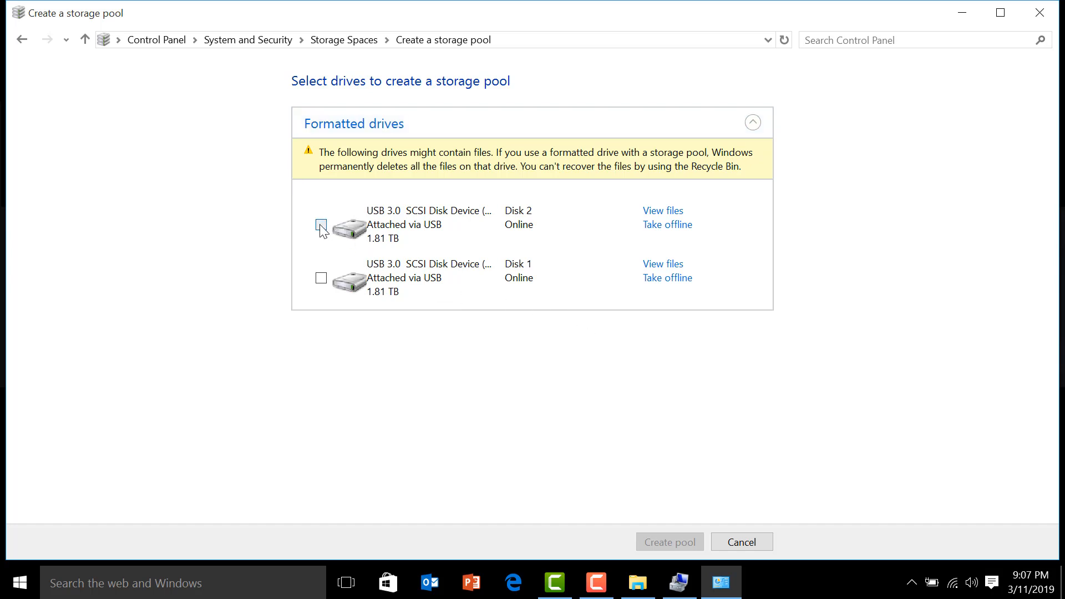
# - Include both 1.81 TB USB disks and create the pool, reaching the 3.63 TB storage-space setup
pyautogui.click(321, 226)
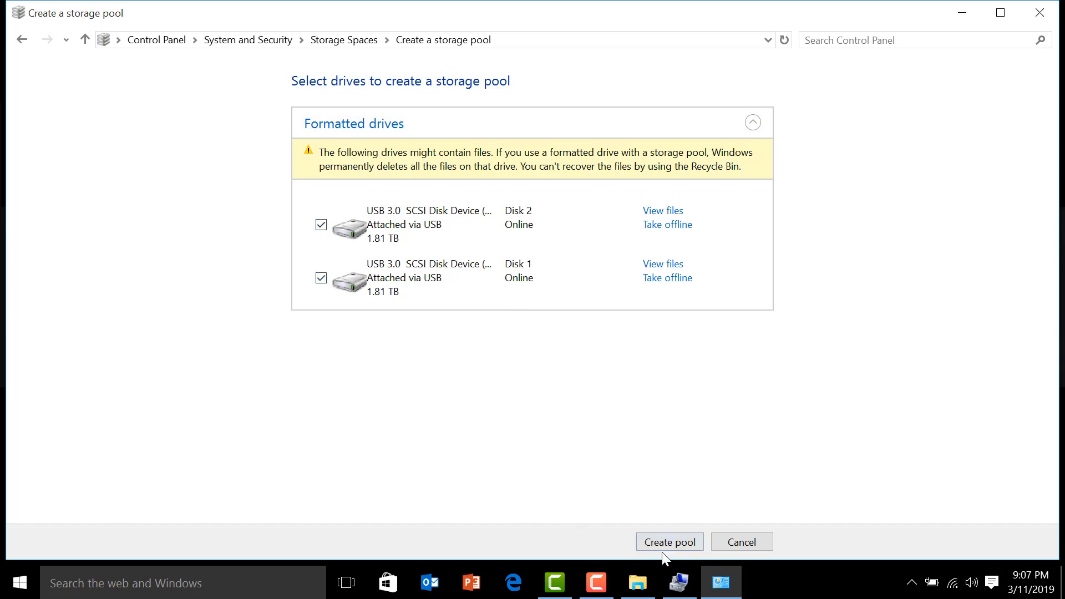
pyautogui.click(669, 541)
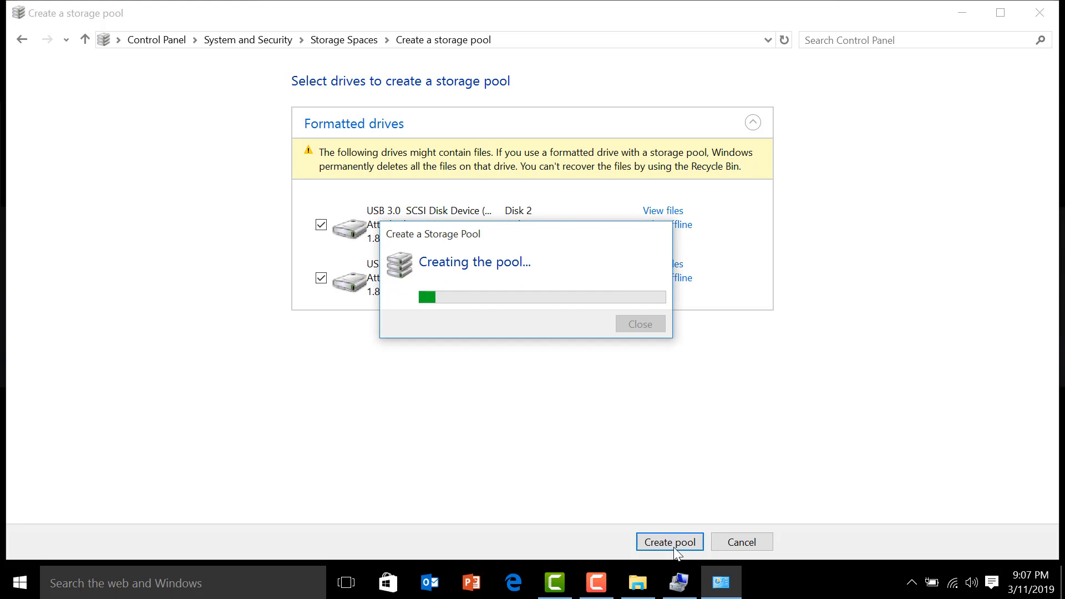
pyautogui.click(667, 541)
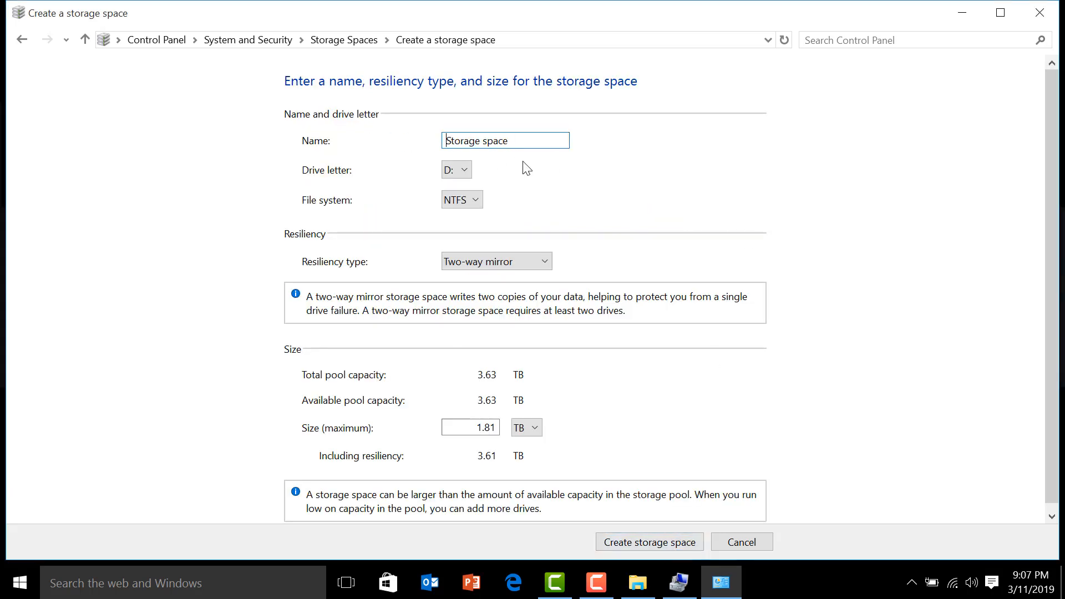
# - Name the space MirroredDrive and assign it drive letter Z:
pyautogui.write('Mirrored')
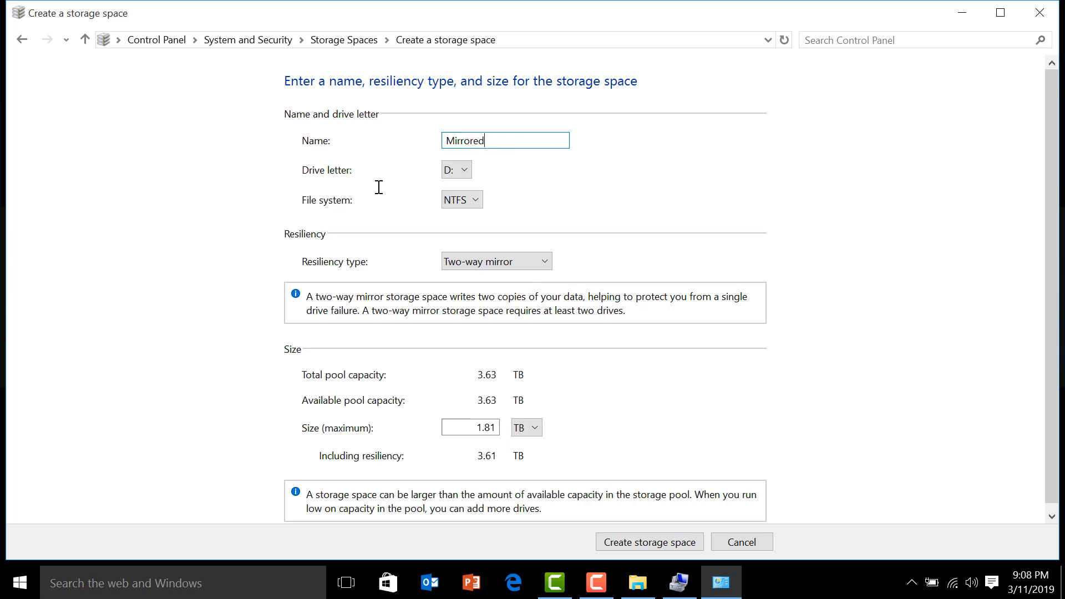
pyautogui.write('Drive')
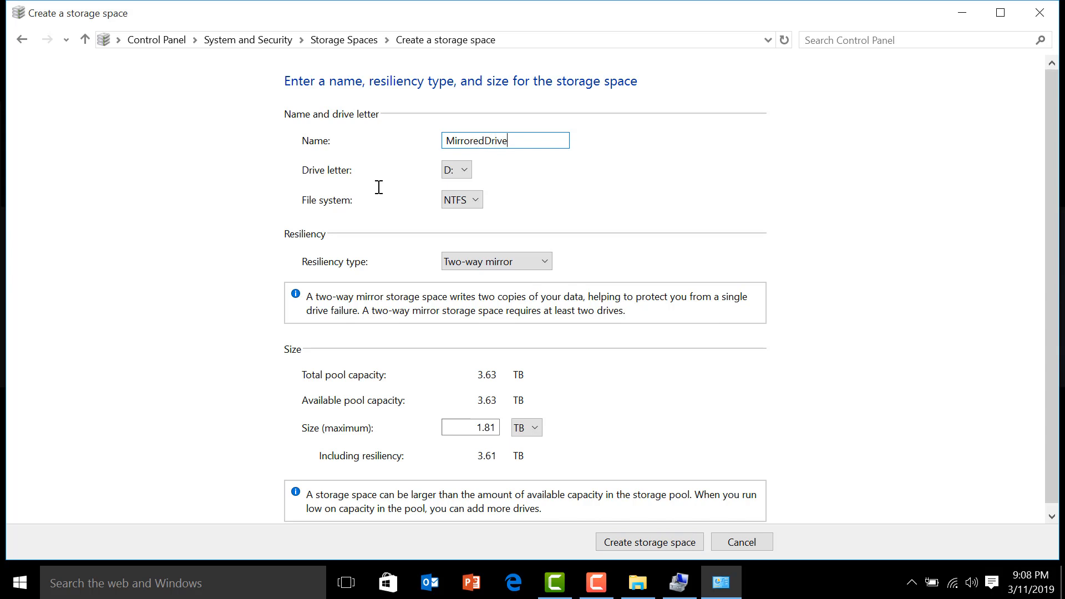
pyautogui.click(455, 168)
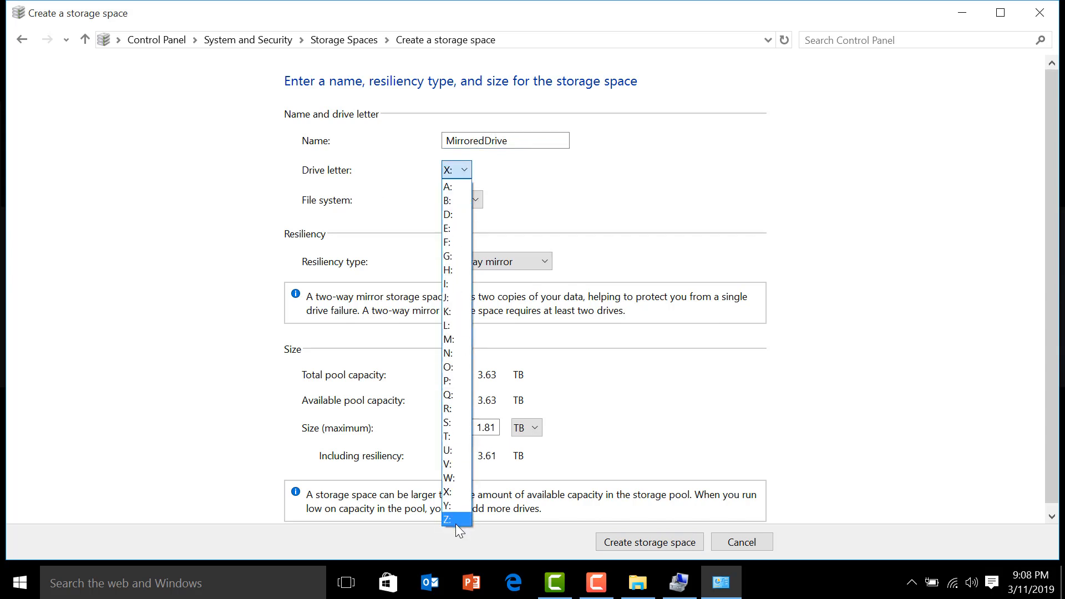
pyautogui.click(446, 519)
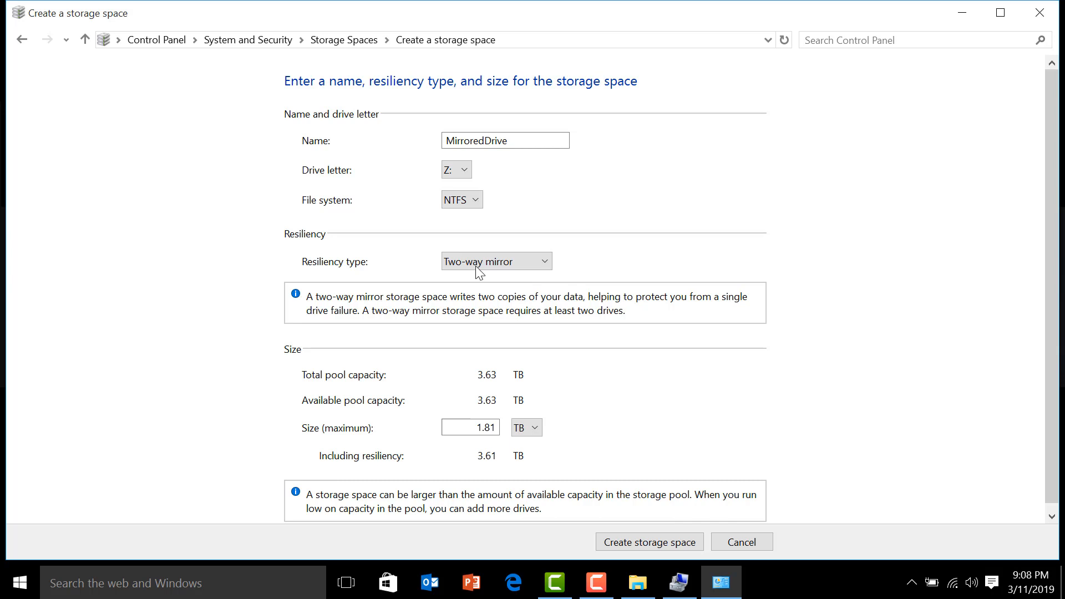
# - Keep Two-way mirror resiliency at 1.81 TB with NTFS and create the storage space
pyautogui.click(496, 261)
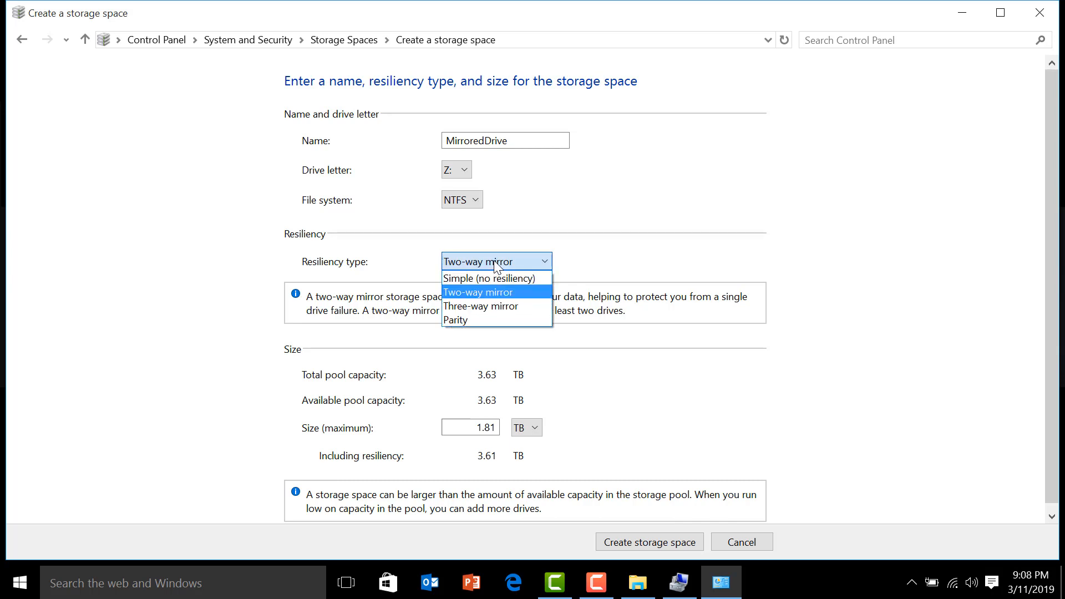
pyautogui.click(496, 291)
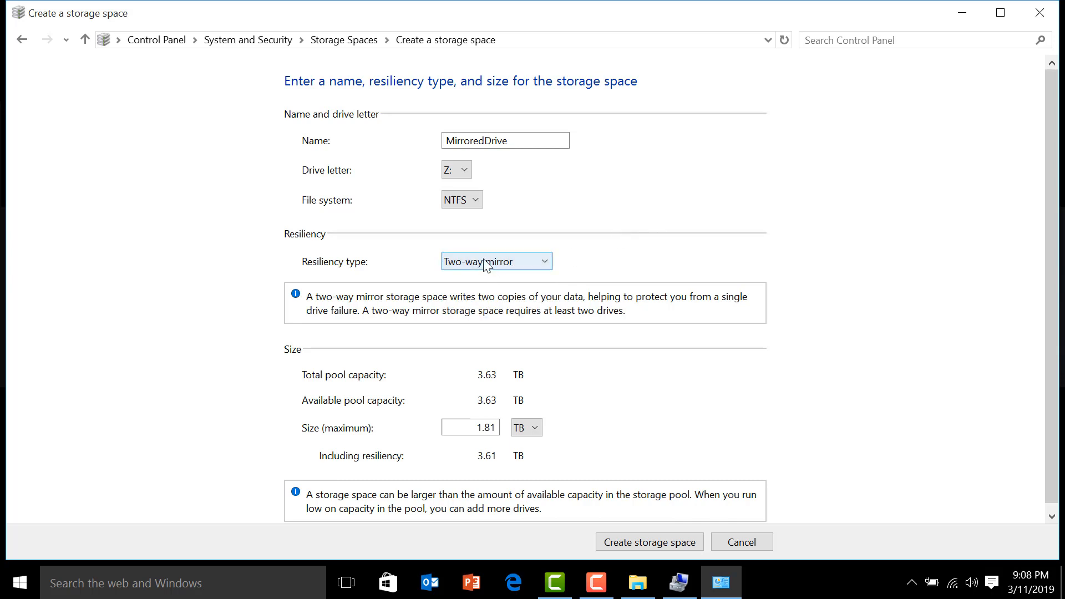
pyautogui.click(496, 261)
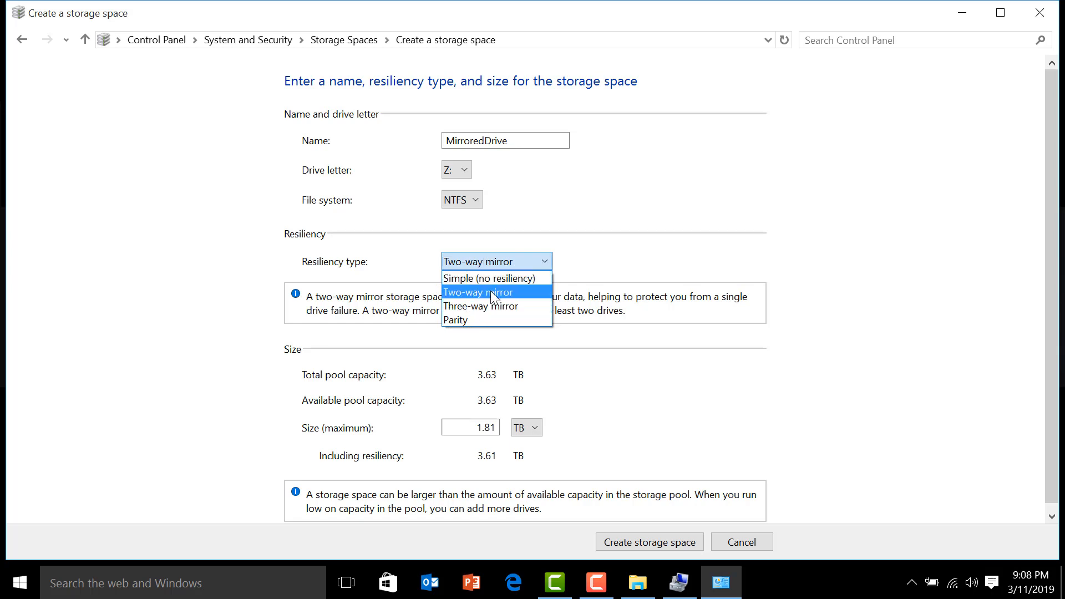
pyautogui.click(477, 291)
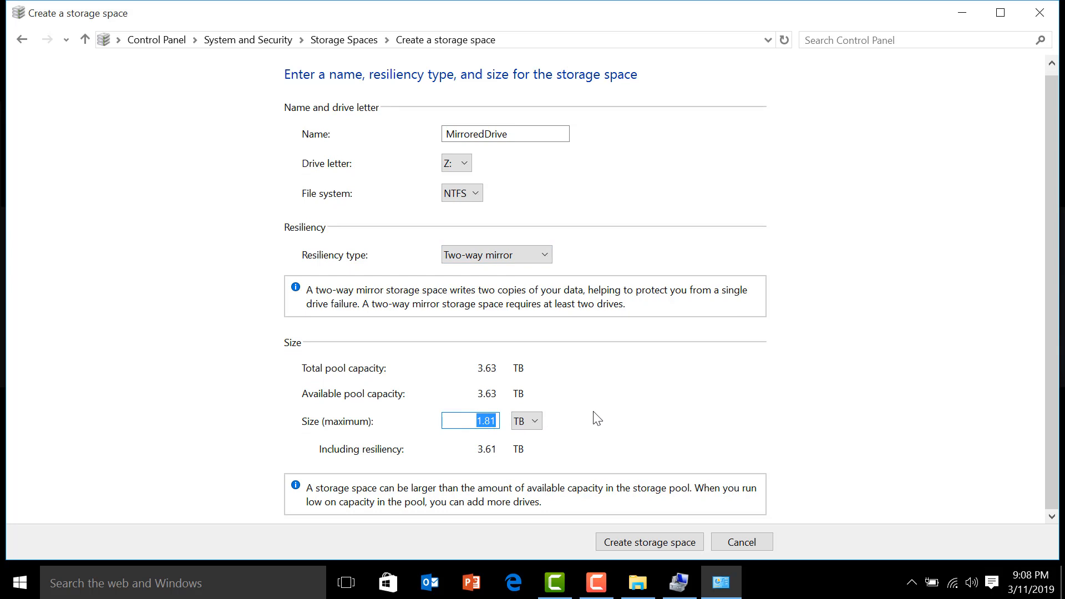
pyautogui.moveTo(636, 582)
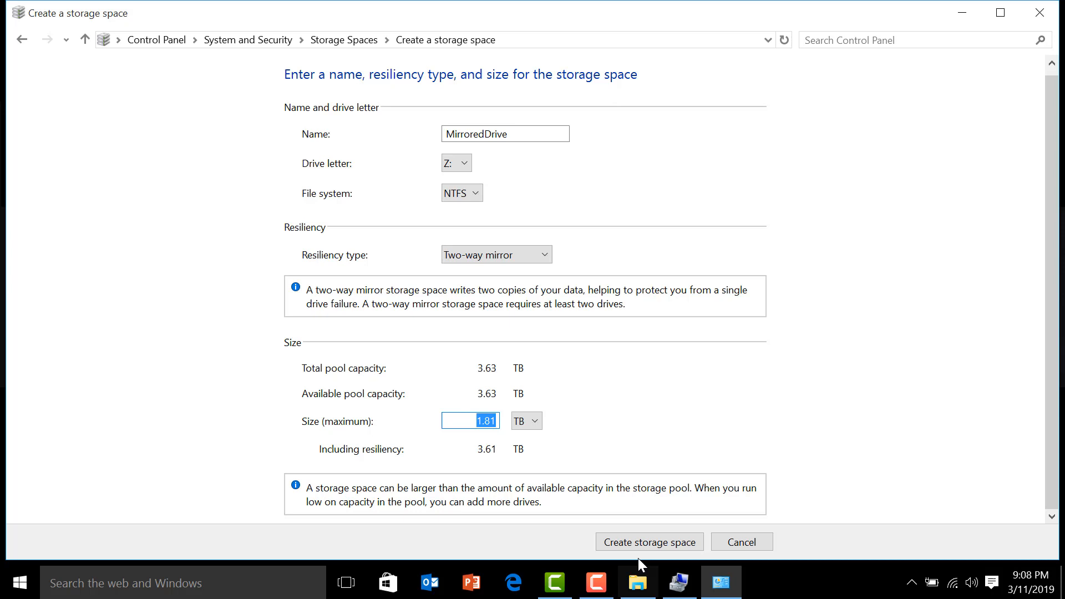
pyautogui.click(648, 541)
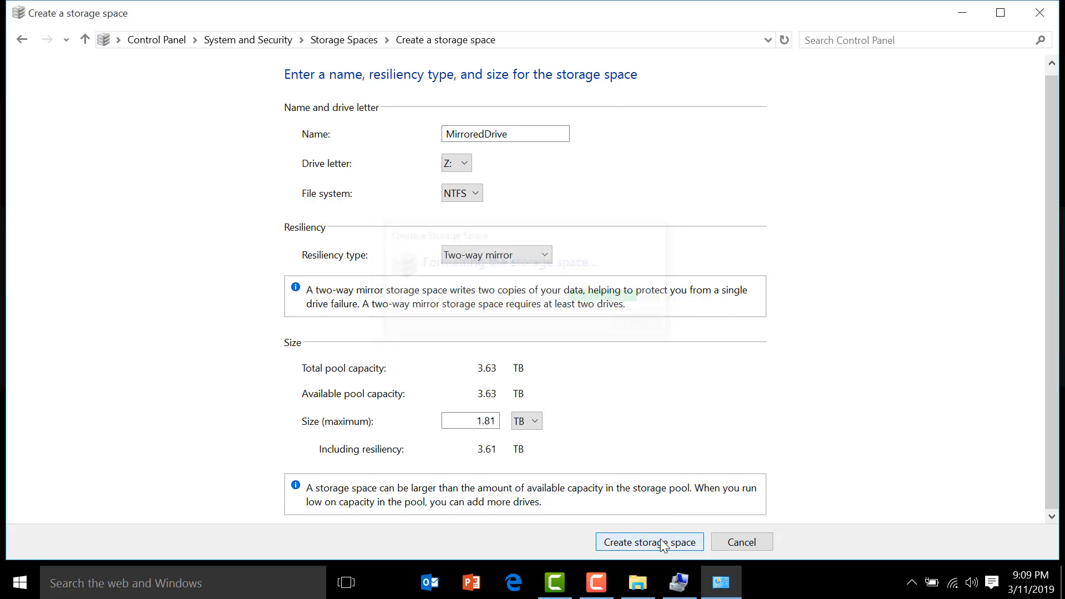
# - Expand Physical drives to show both USB disks backing MirroredDrive (Z:), then view This PC
pyautogui.click(648, 541)
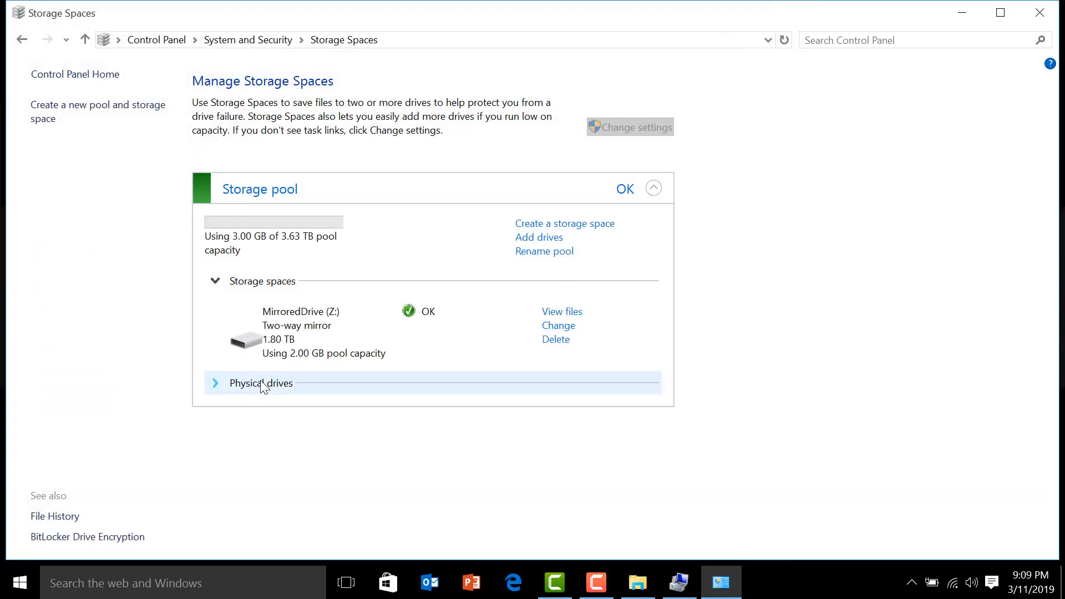
pyautogui.click(260, 383)
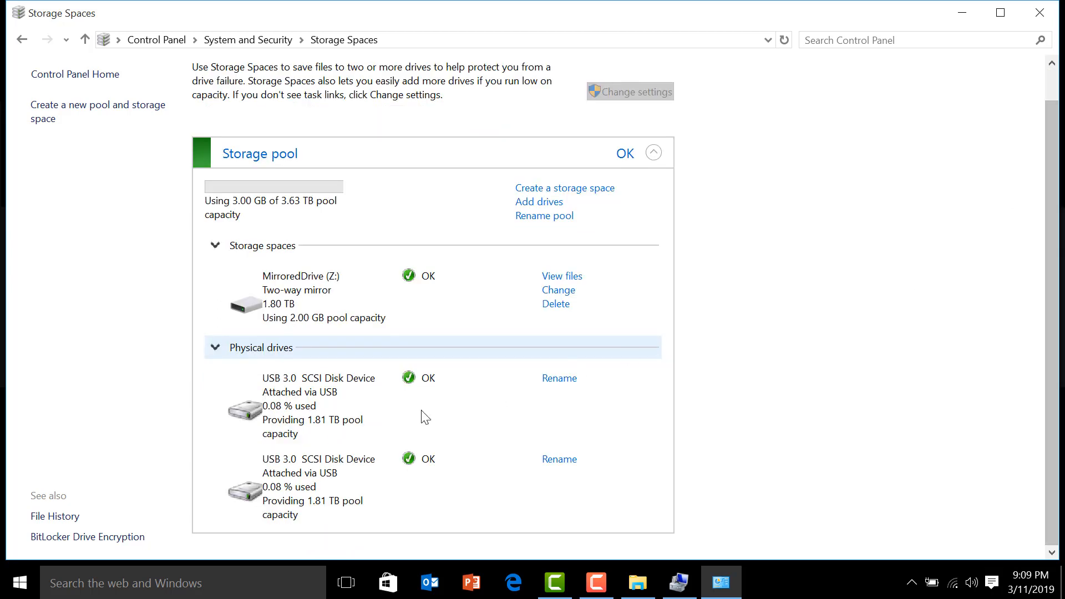
pyautogui.moveTo(332, 322)
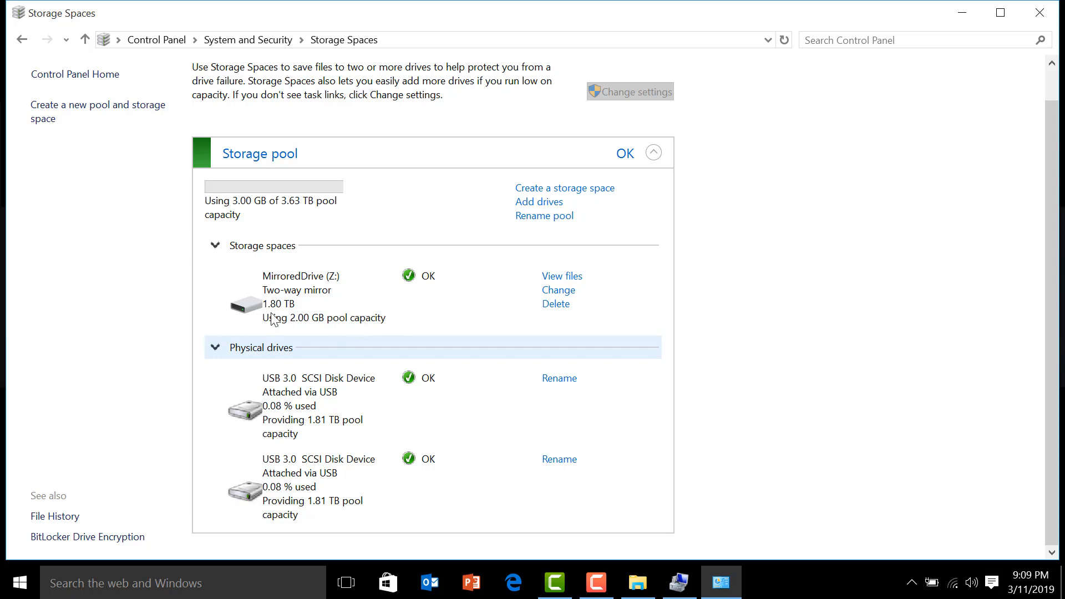
pyautogui.click(636, 582)
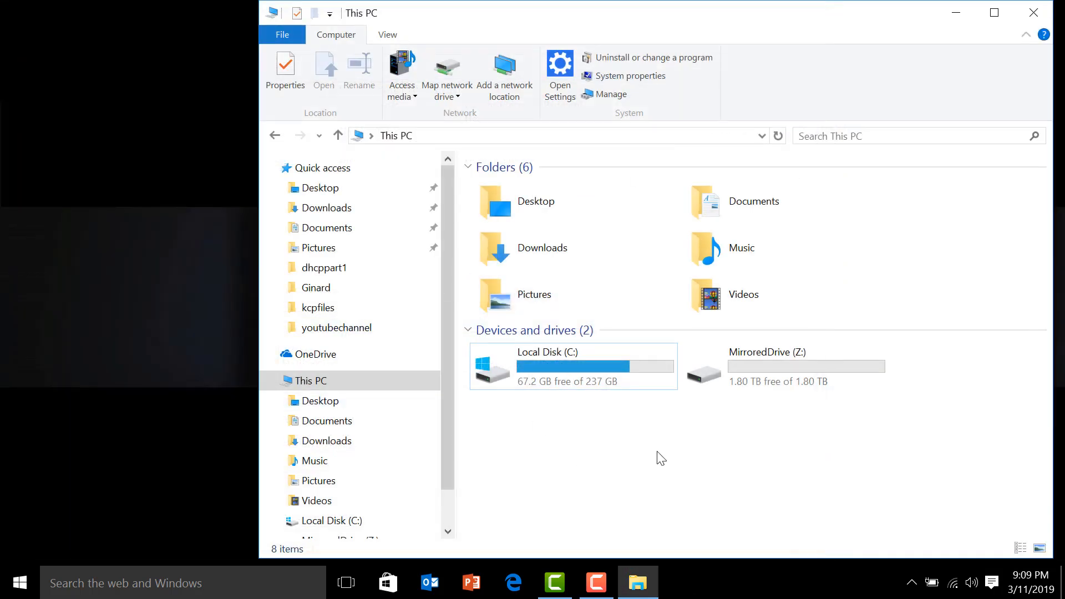
pyautogui.moveTo(743, 398)
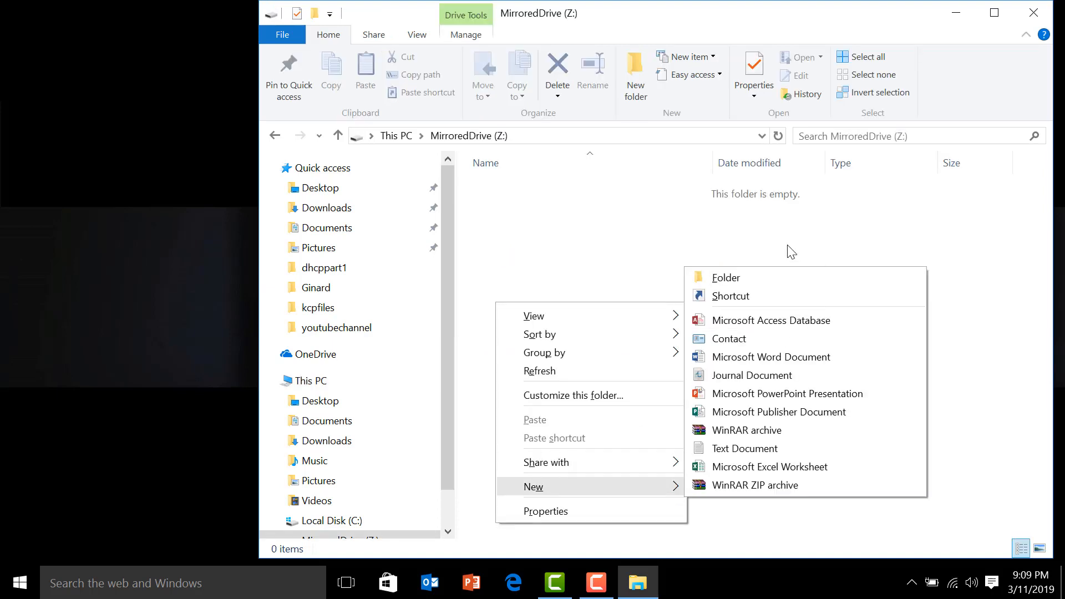
# - Create a folder named files on MirroredDrive (Z:) and search Start for Storage Spaces
pyautogui.click(725, 277)
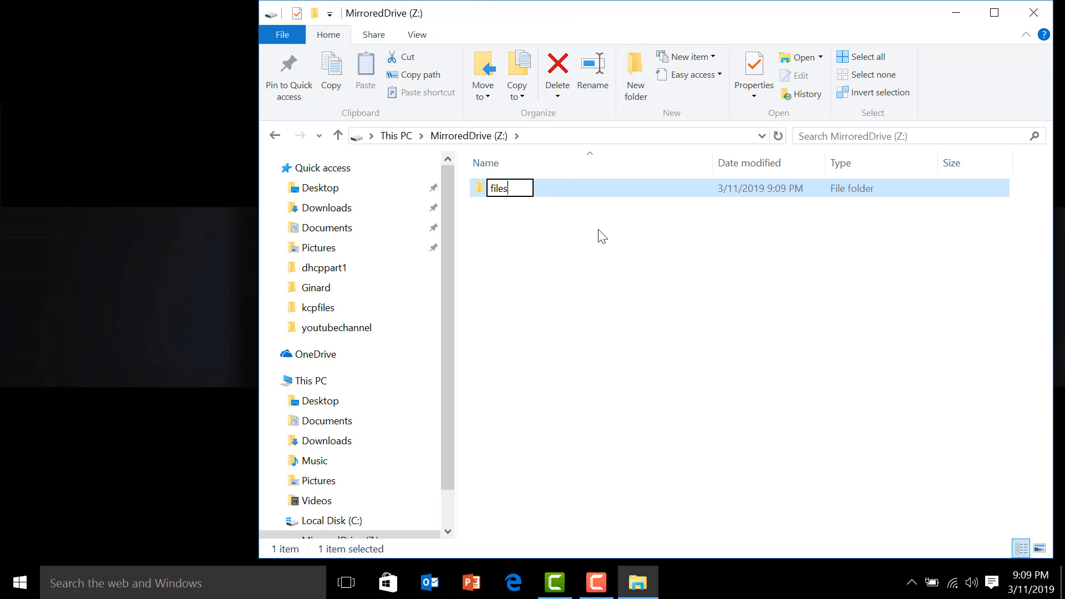
pyautogui.write('stor')
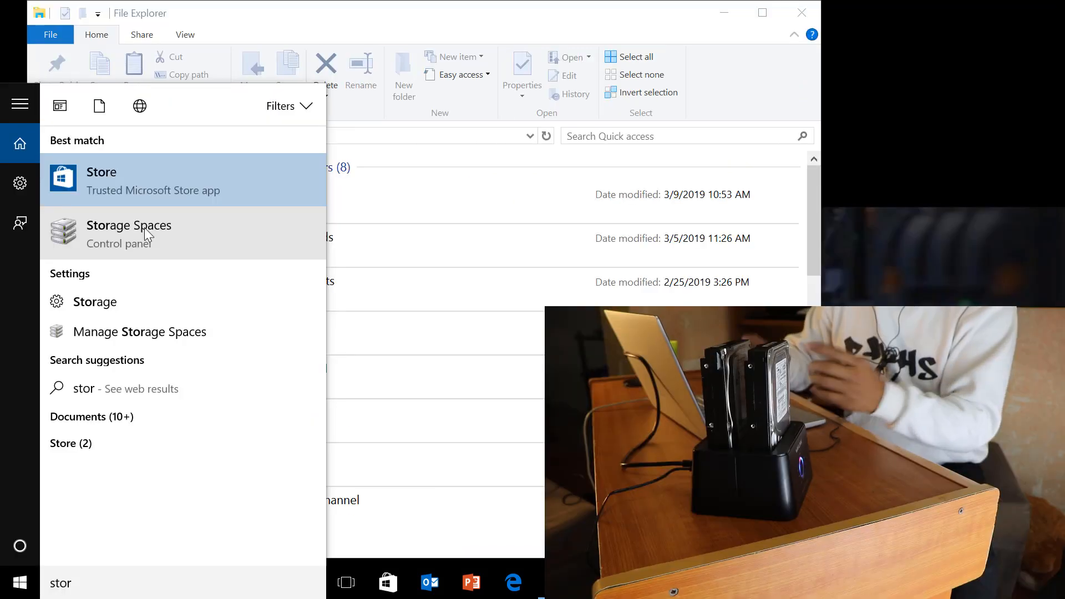
# - Reopen Storage Spaces to check pool and physical drive status after unplugging one drive
pyautogui.click(129, 233)
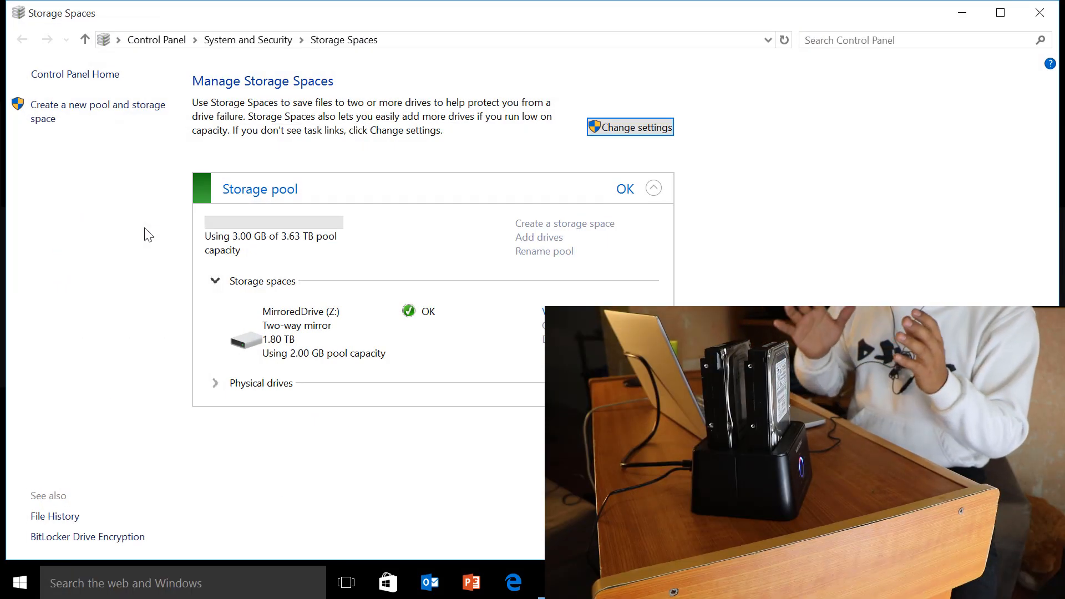
pyautogui.moveTo(221, 391)
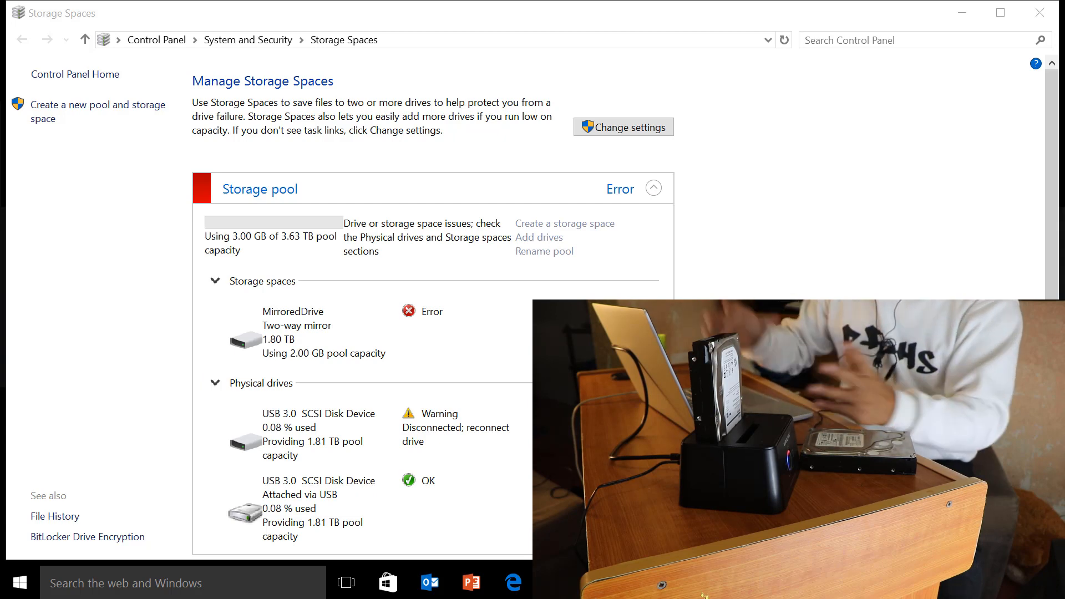
pyautogui.moveTo(448, 400)
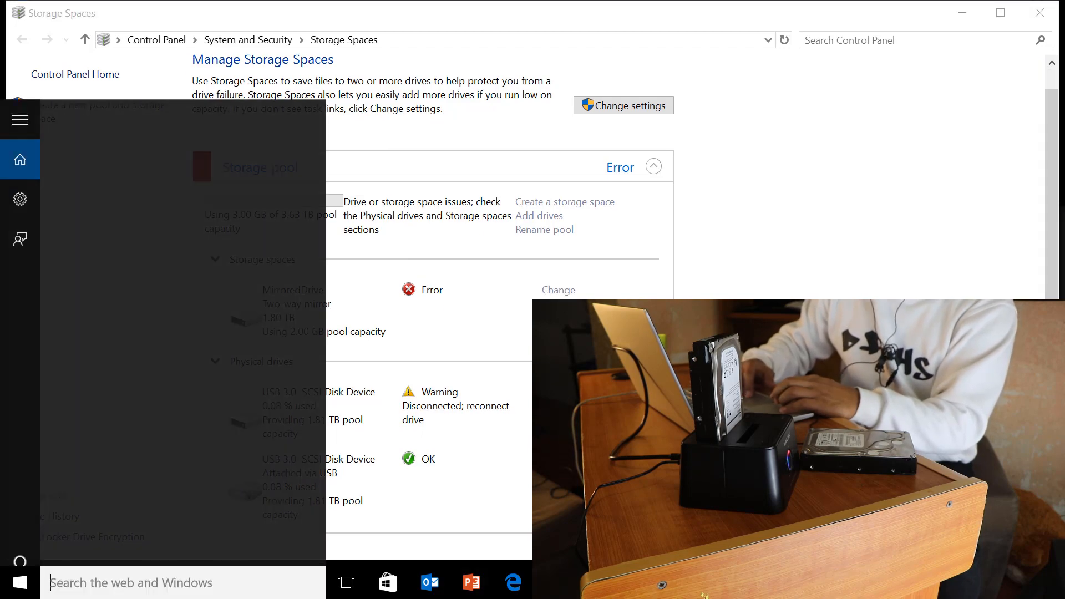
# - Launch File Explorer from the Start menu while the reinserted drive repairs the pool
pyautogui.click(19, 583)
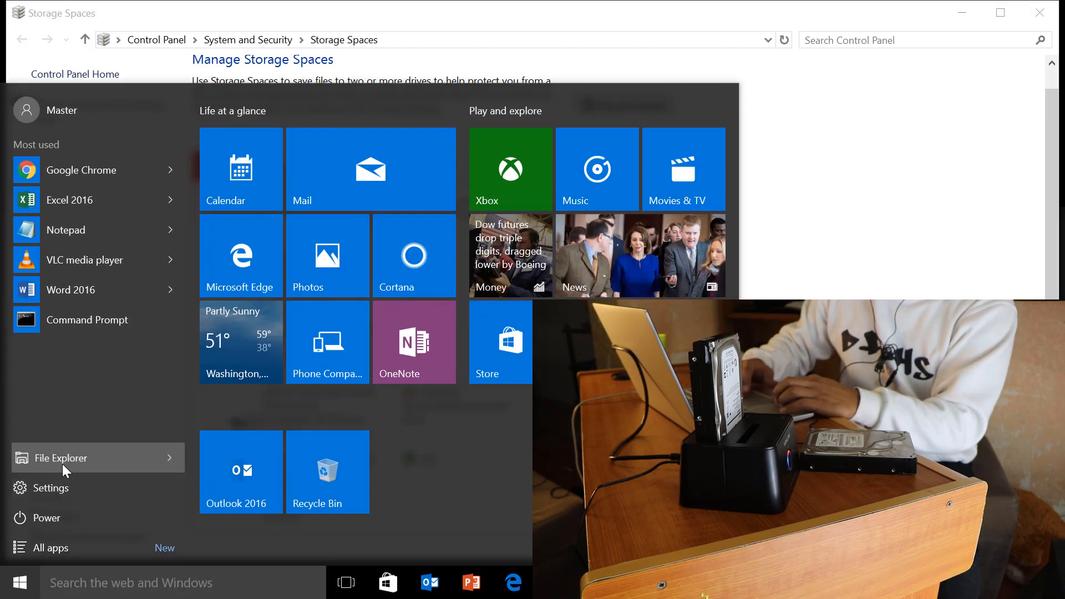
pyautogui.click(68, 457)
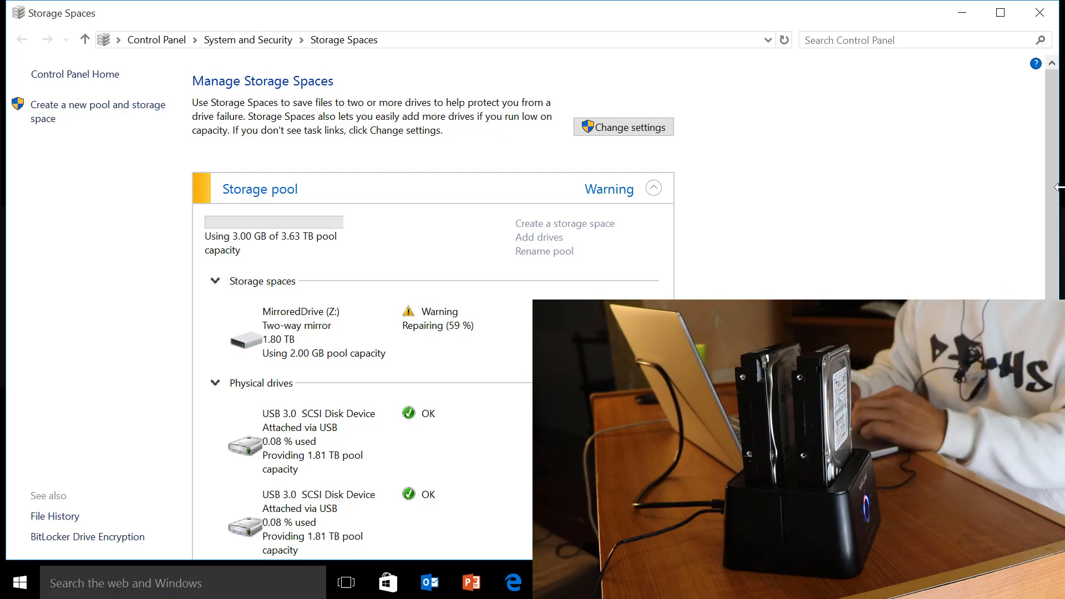
# - Scroll the repairing Storage Spaces pool view before switching to File Explorer
pyautogui.scroll(-3)
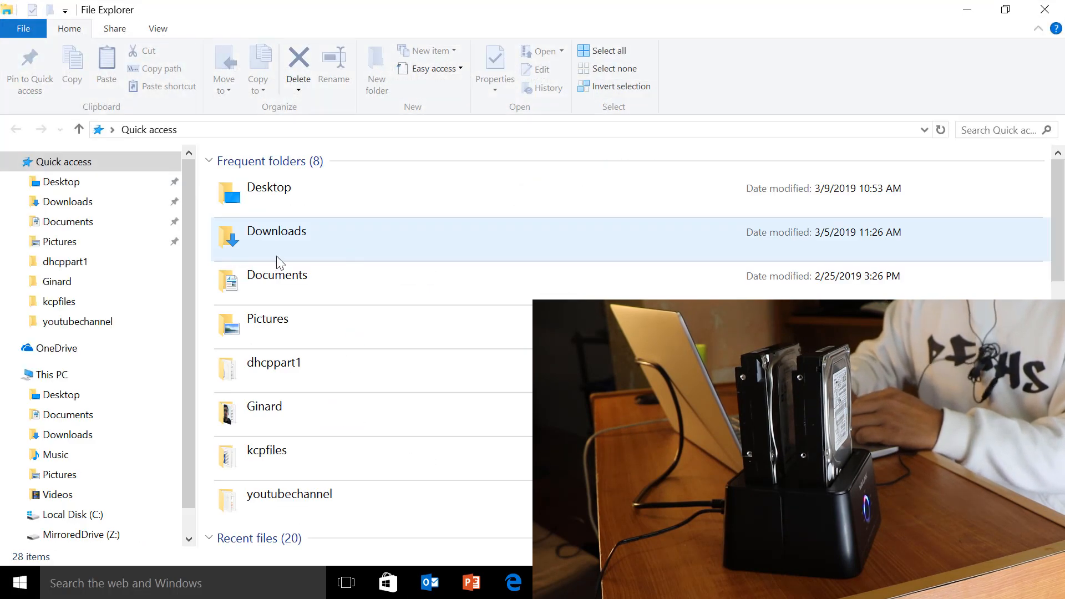
# - Browse to MirroredDrive (Z:) and confirm the files folder survived the drive swap
pyautogui.click(62, 394)
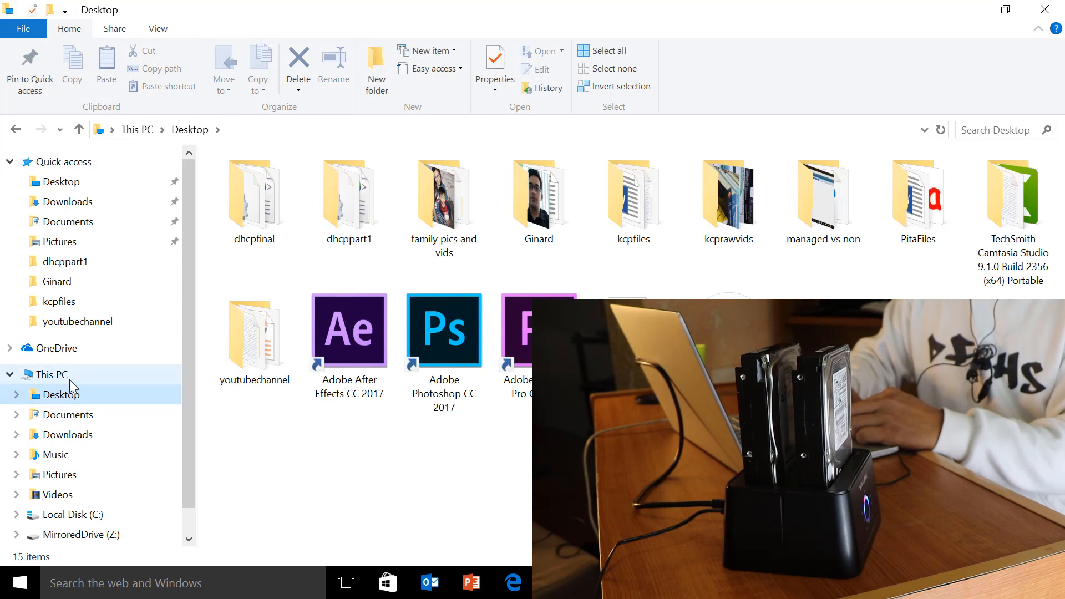
pyautogui.click(81, 534)
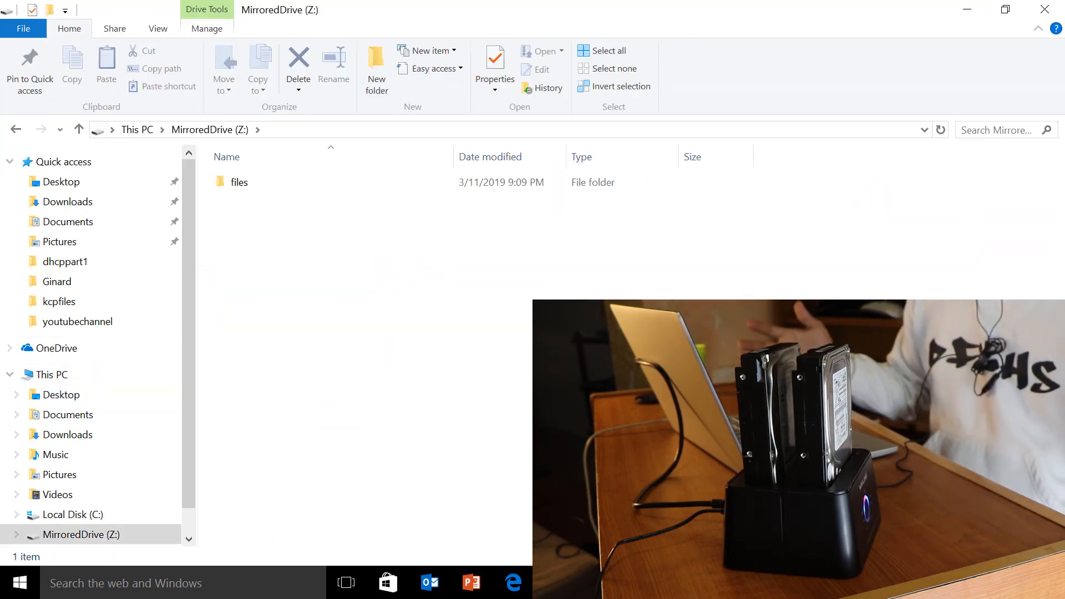
pyautogui.click(240, 182)
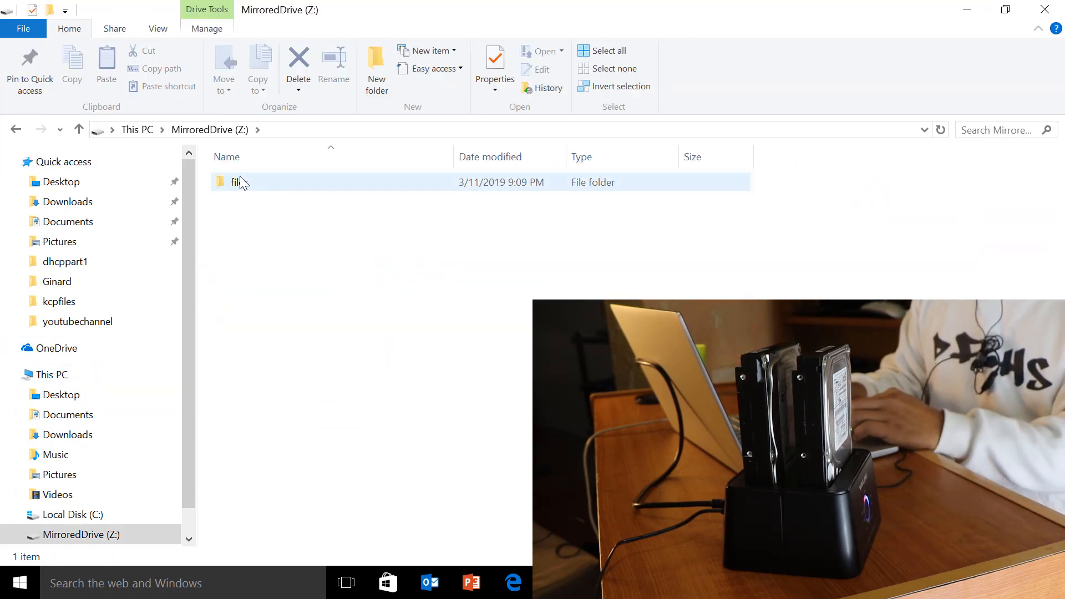